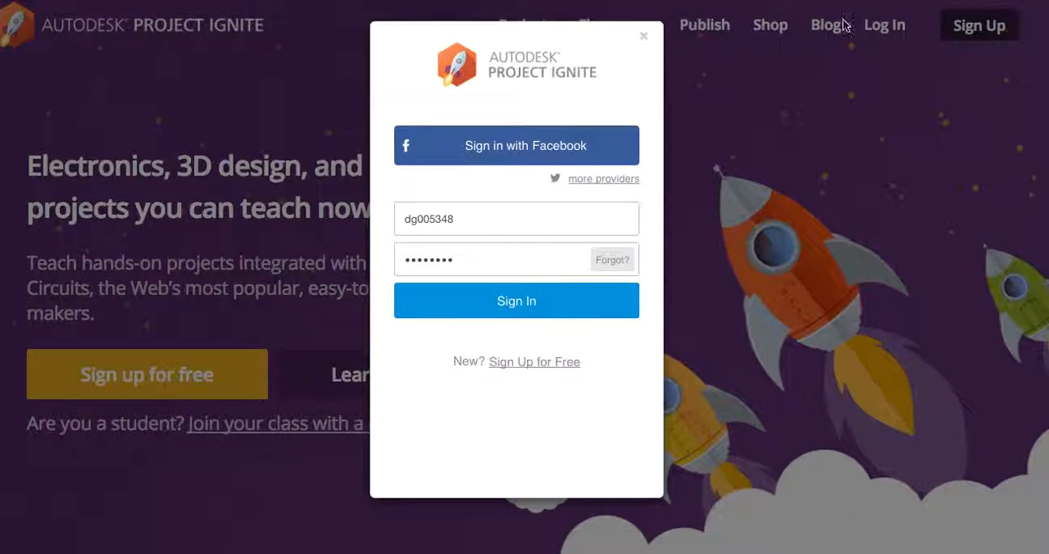
mouse_move(517, 300)
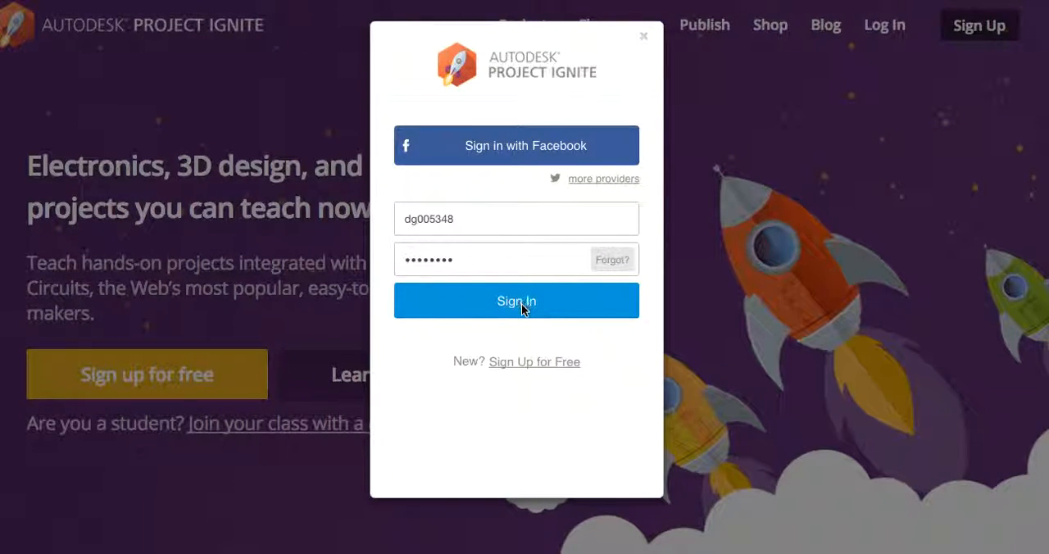
- Submit the prefilled username and password to sign in to Project Ignite
left_click(516, 301)
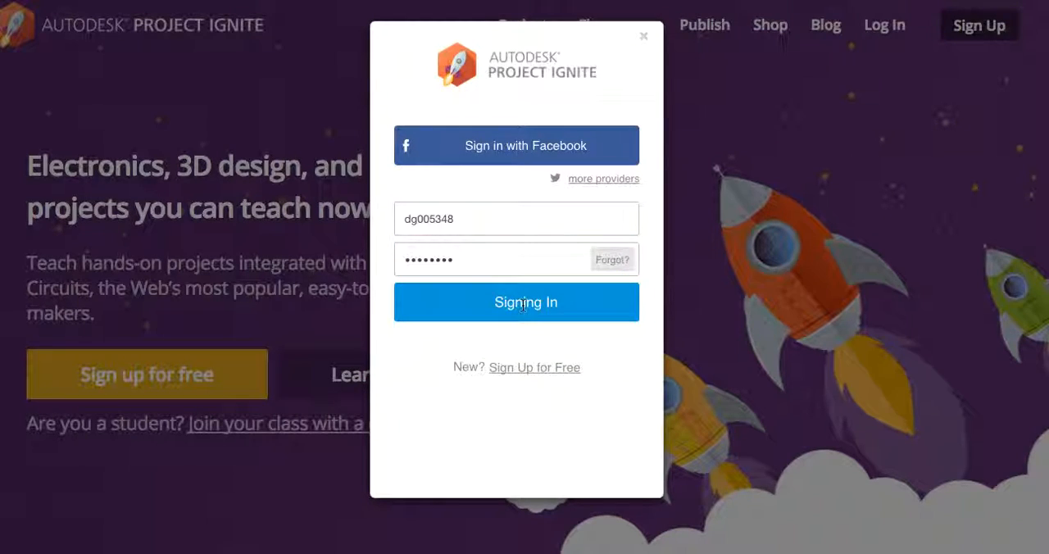
left_click(516, 301)
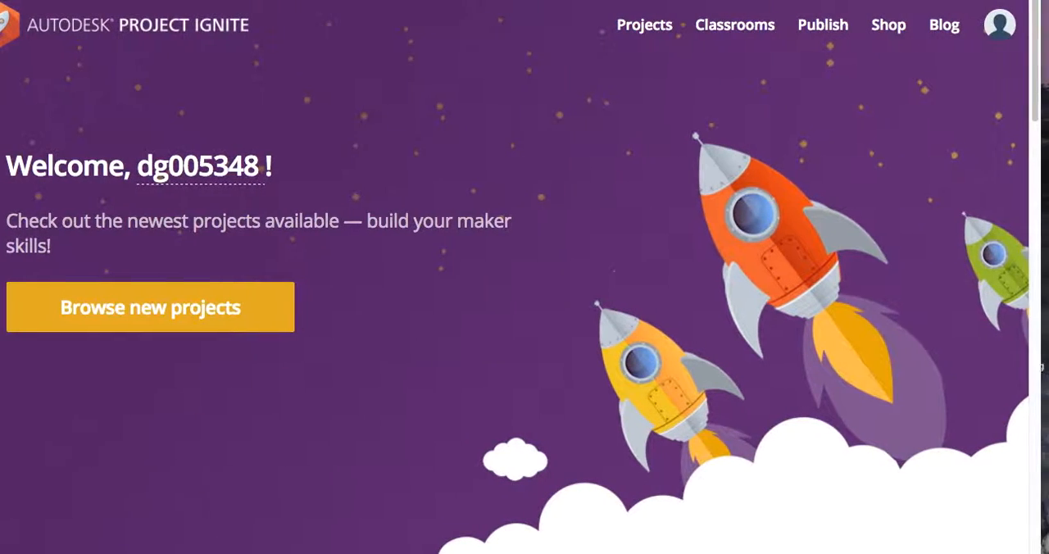
- Open Mrs. Chick's class and resume the Create Your Name from Letters lesson
scroll("down", 3)
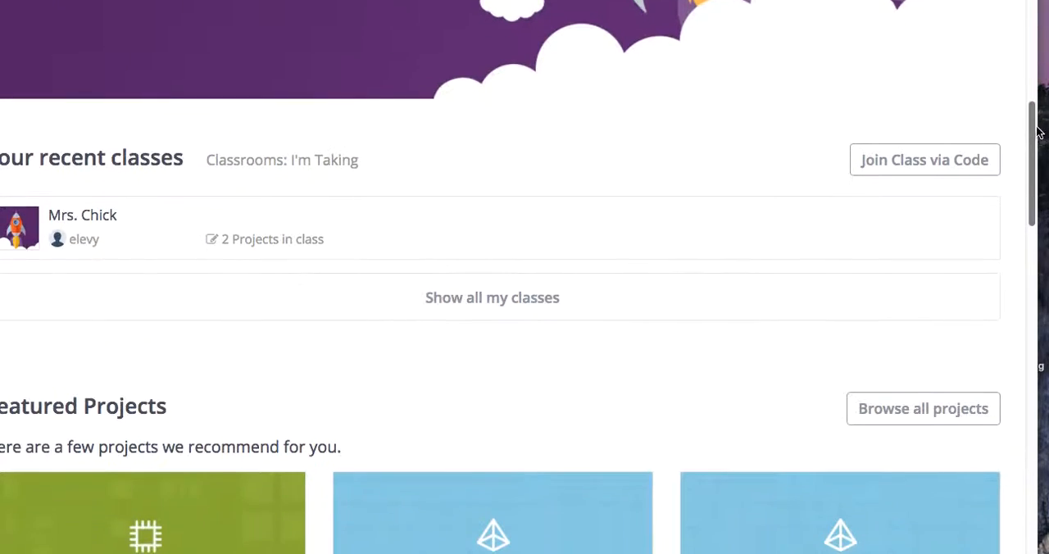
left_click(82, 214)
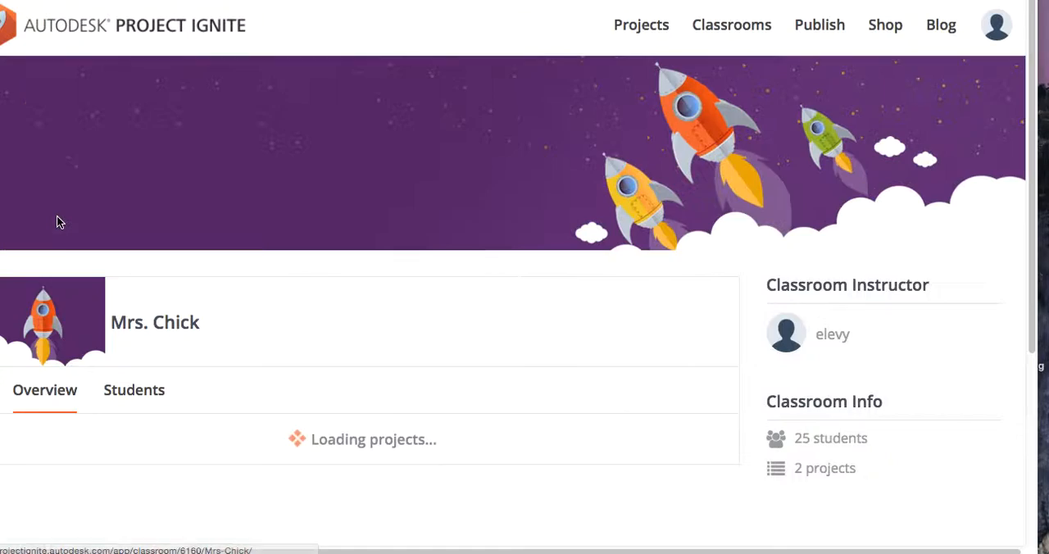
scroll("down", 3)
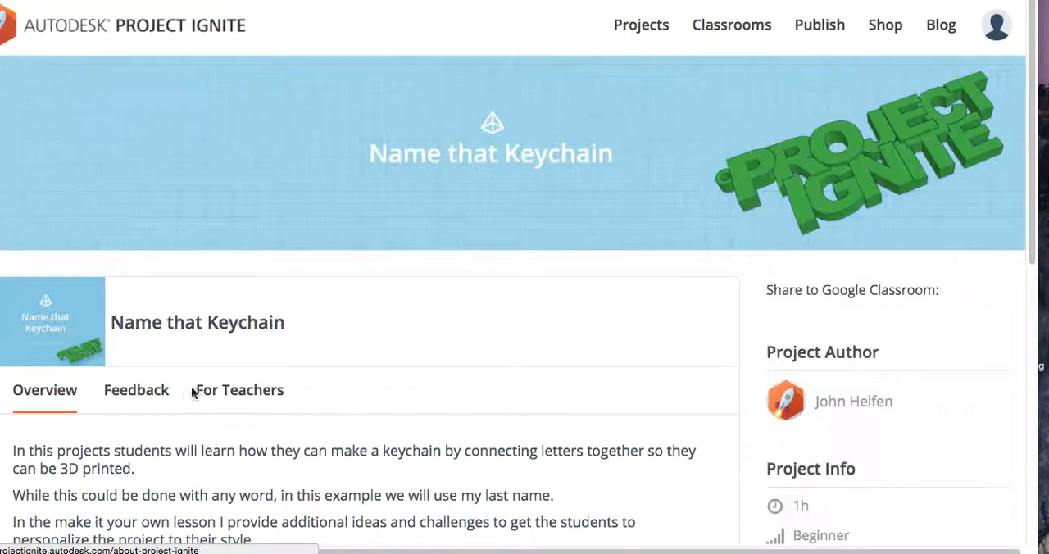
scroll("down", 3)
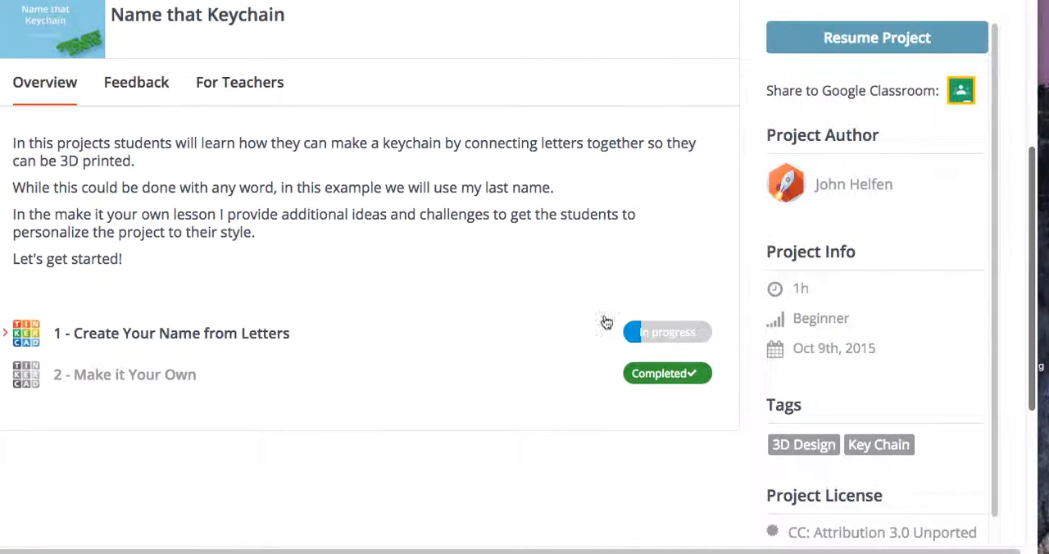
left_click(667, 332)
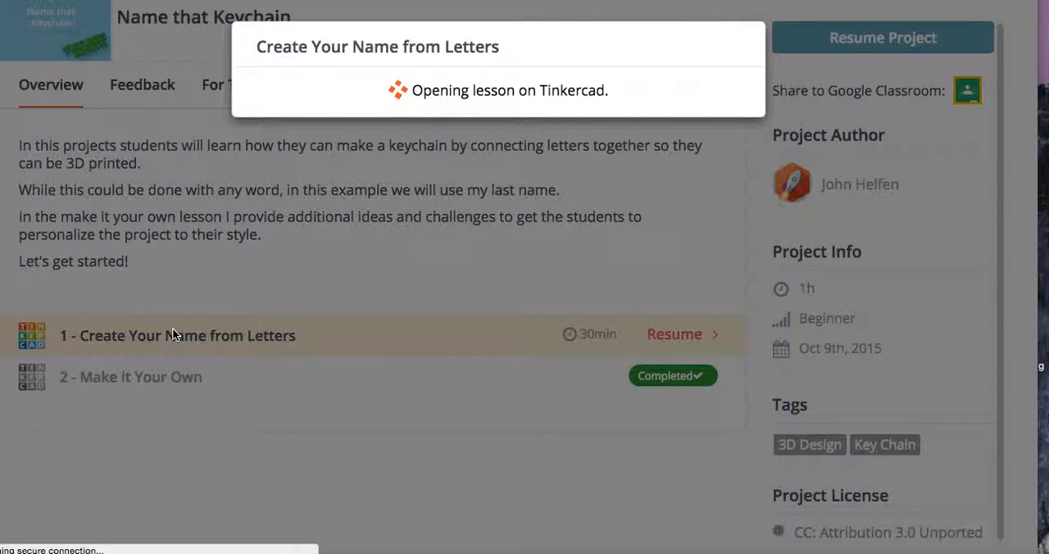
- Select the CUBS letters and oval base and group them into one shape
left_click(674, 334)
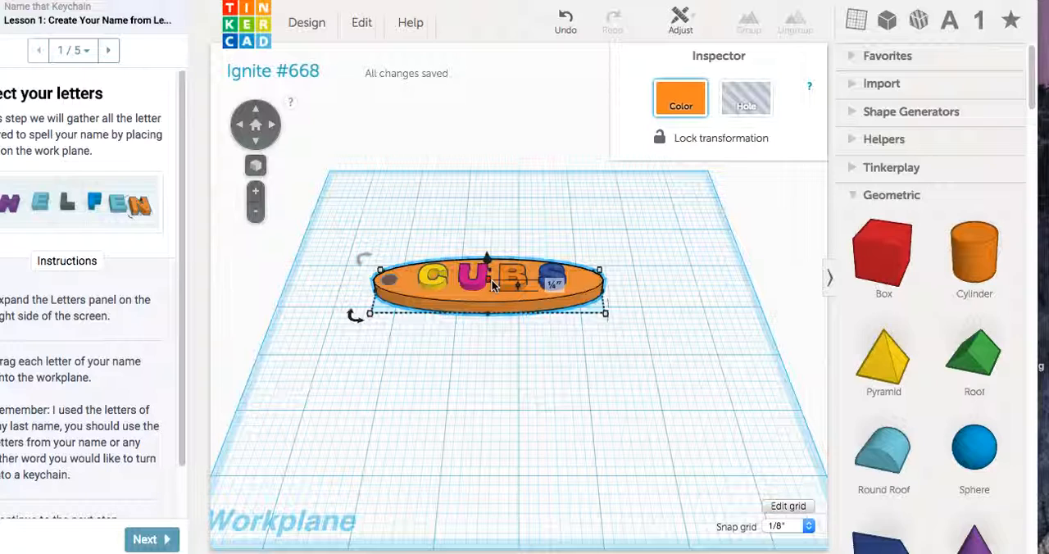
left_click(426, 225)
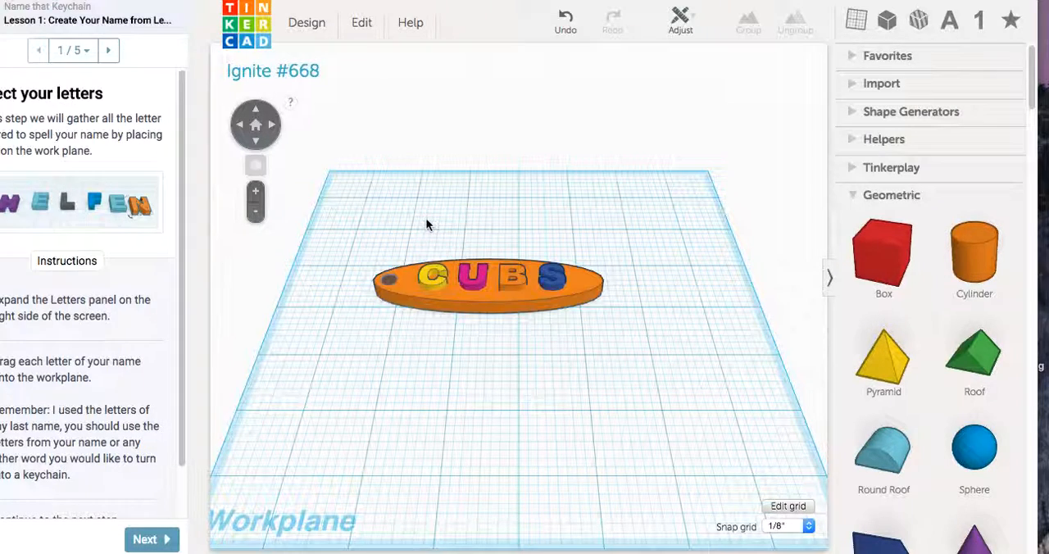
left_click(488, 282)
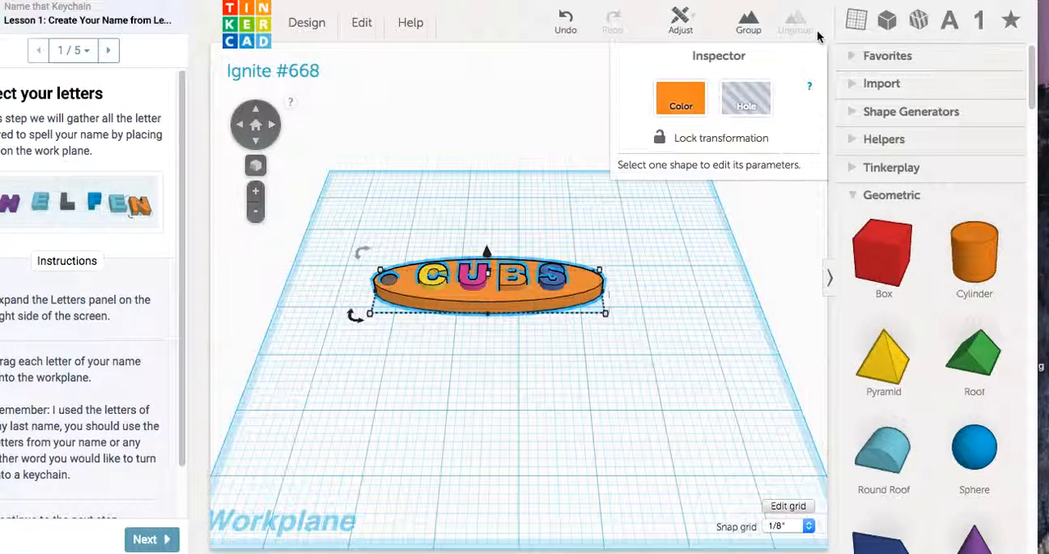
left_click(747, 22)
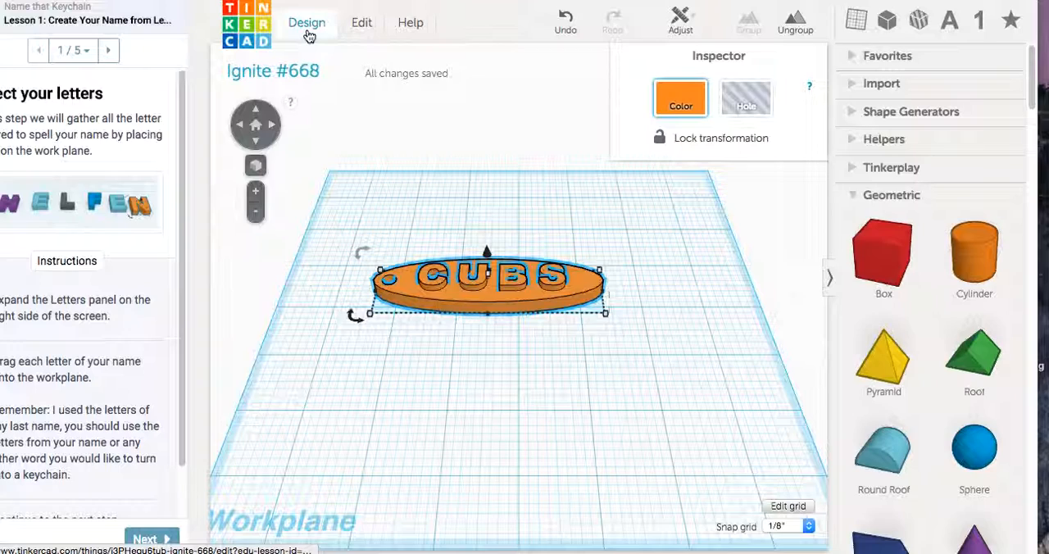
- Download the CUBS keychain design as an .STL file for 3D printing
left_click(306, 22)
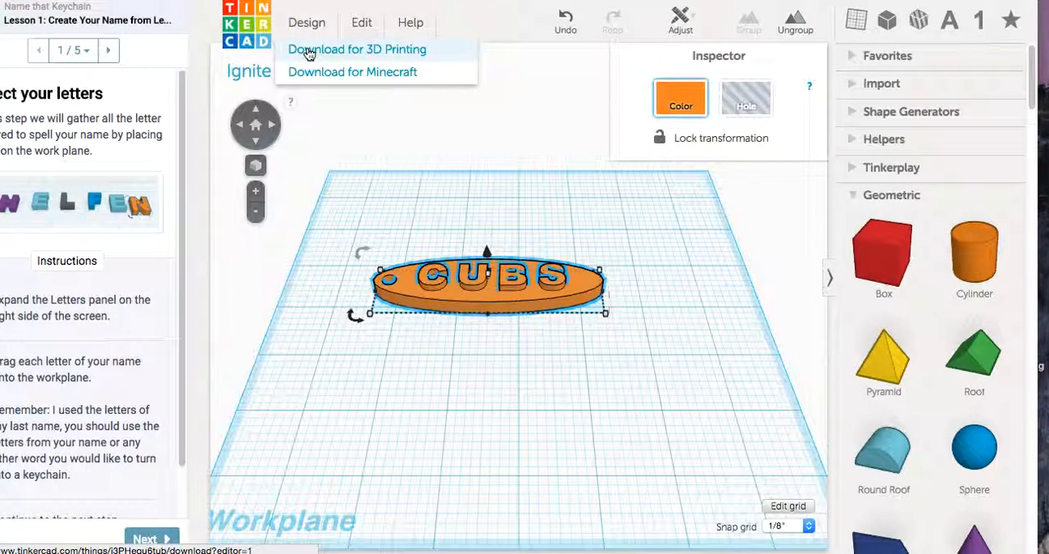
left_click(307, 52)
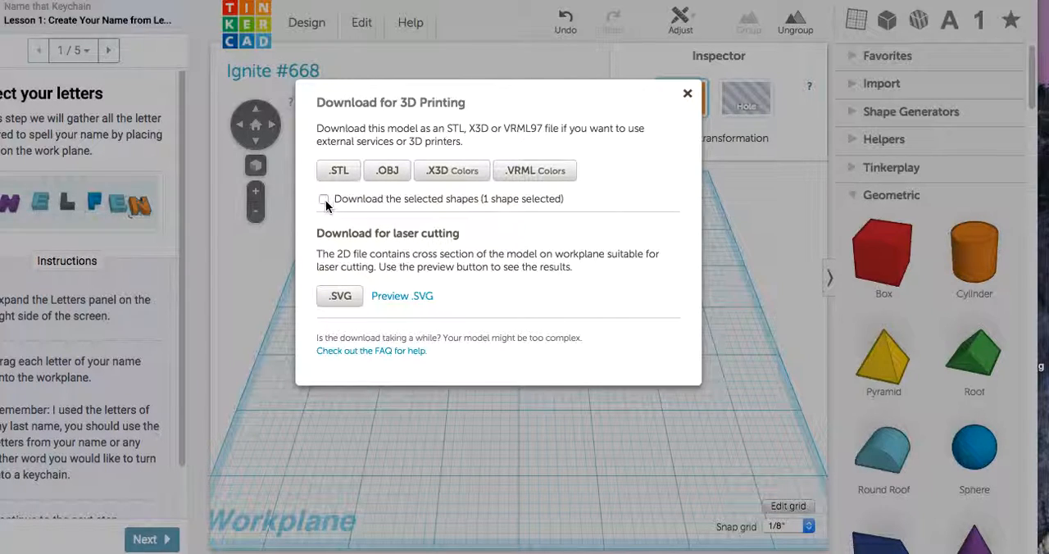
left_click(324, 199)
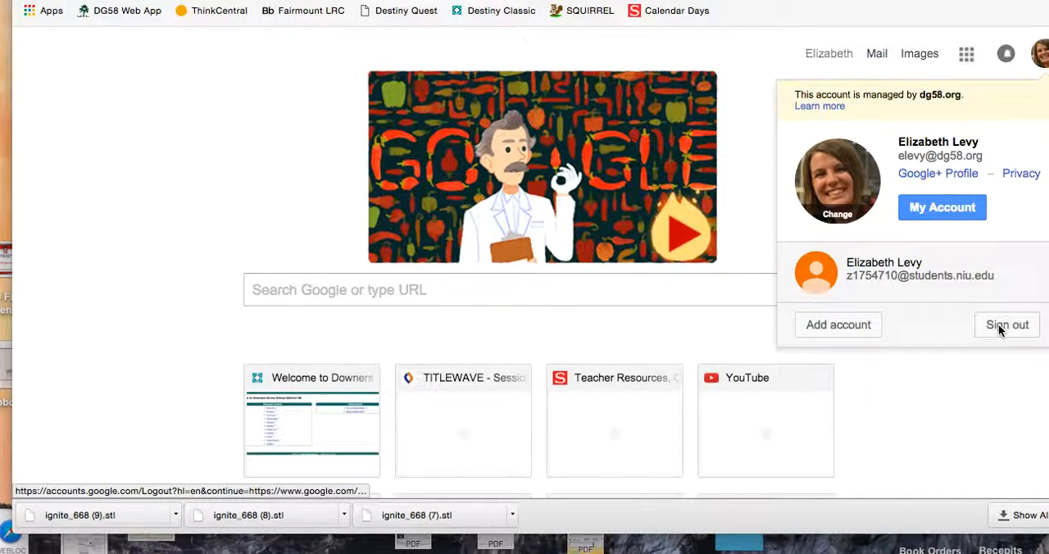
left_click(1007, 325)
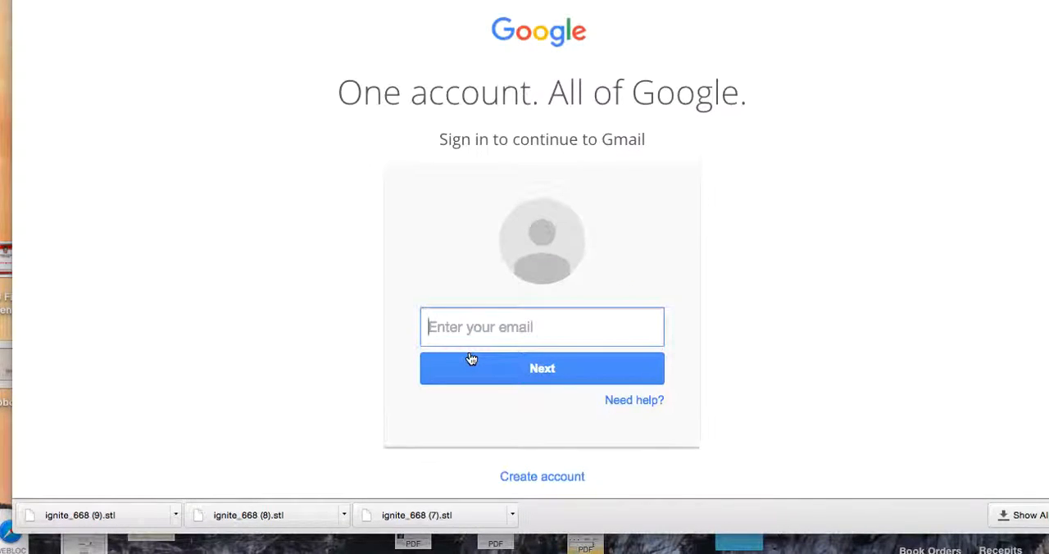
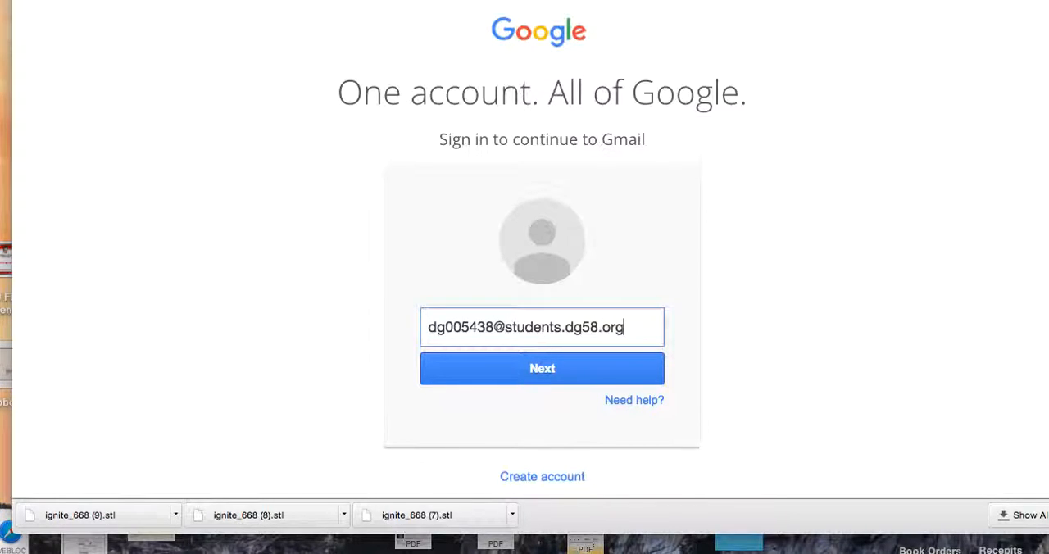
left_click(542, 368)
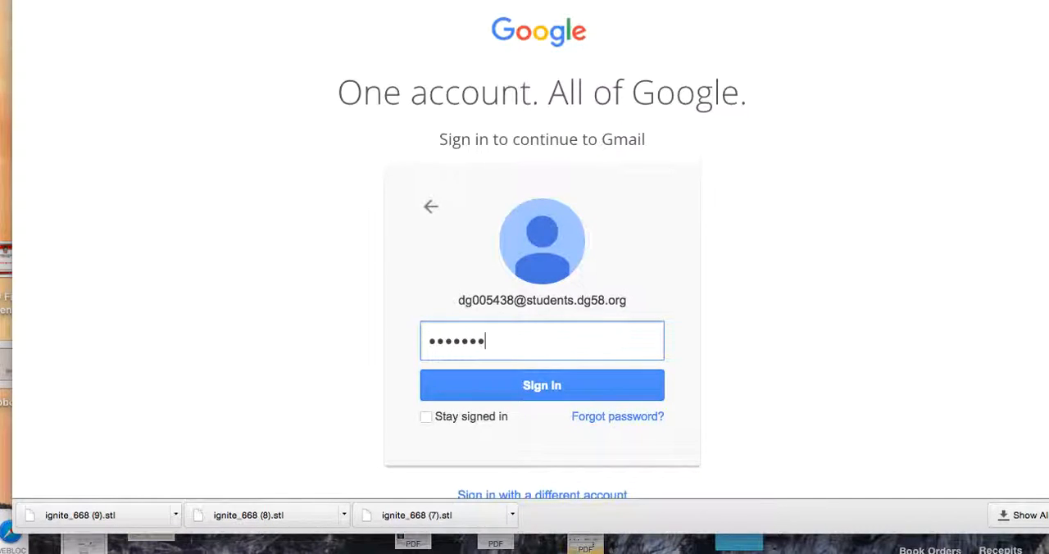
left_click(542, 386)
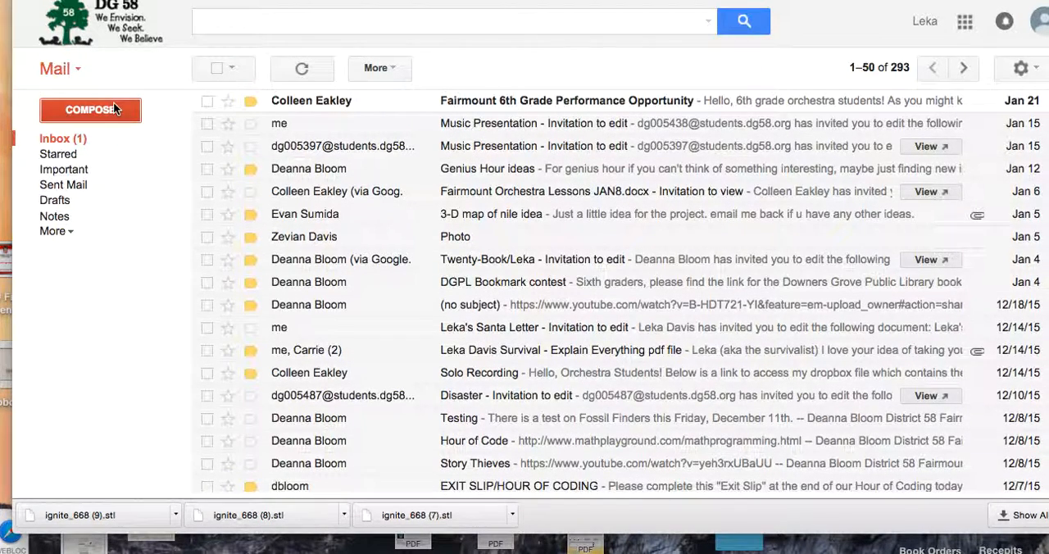
left_click(90, 109)
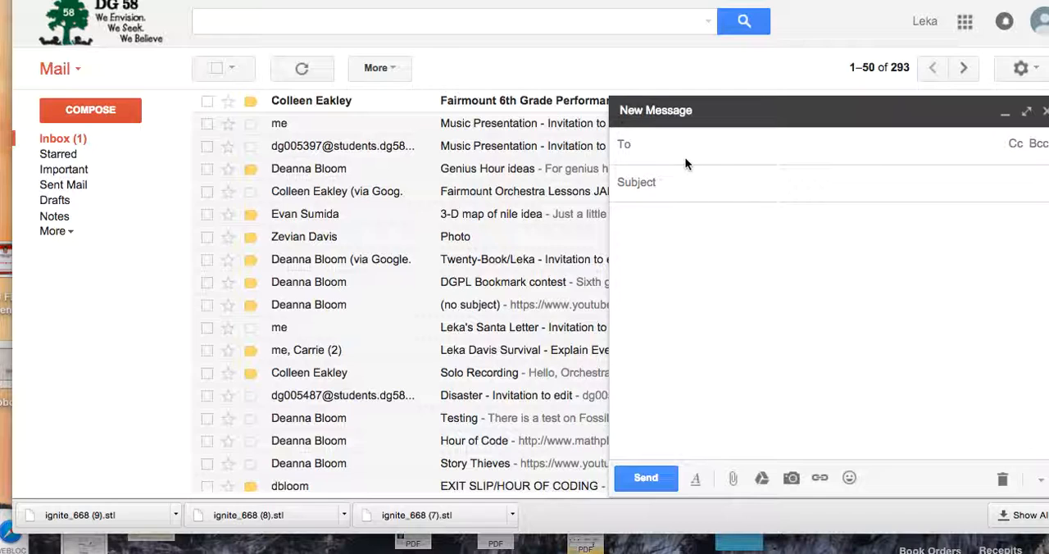
type("ele")
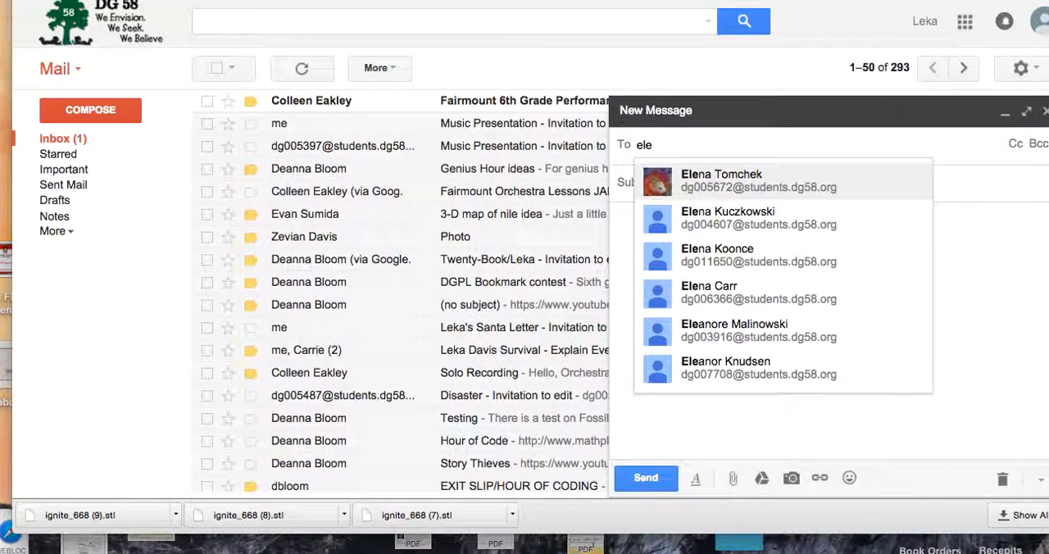
type("vy (")
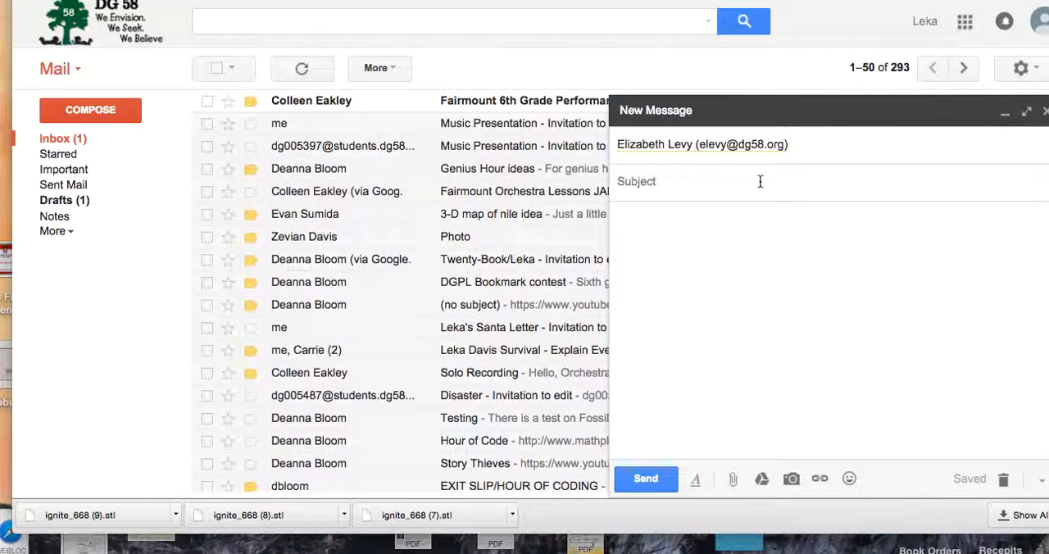
type("Thomas")
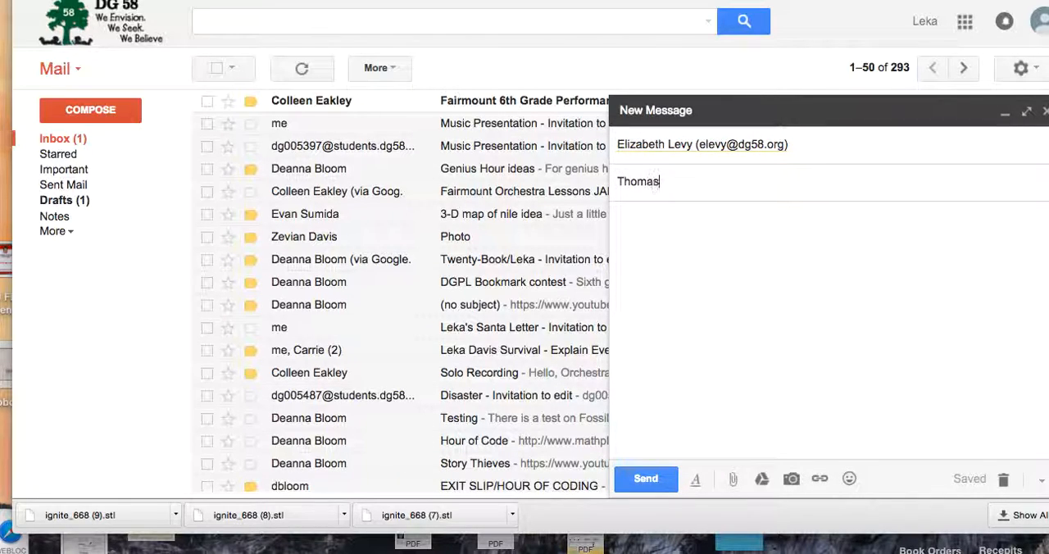
type("6")
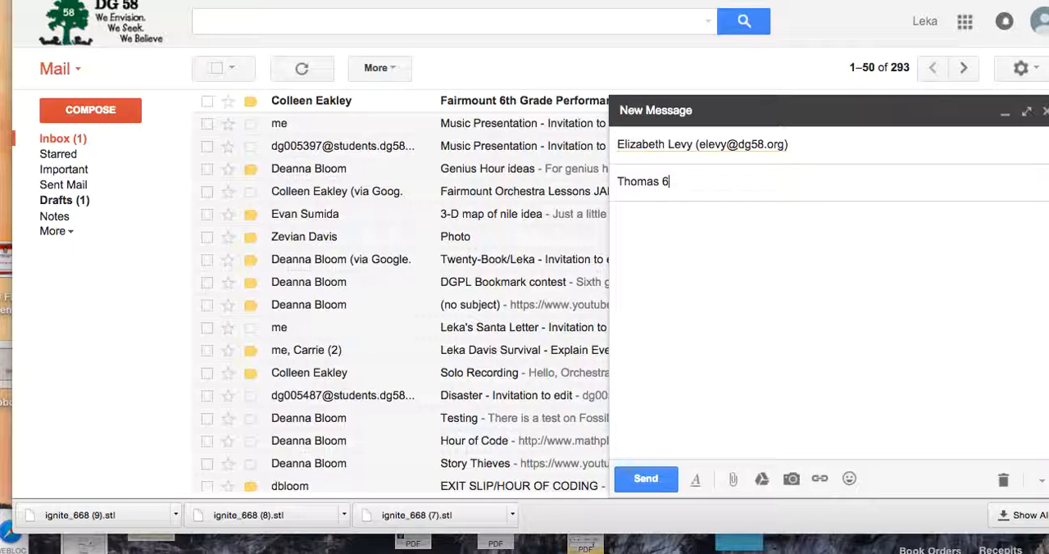
type("C")
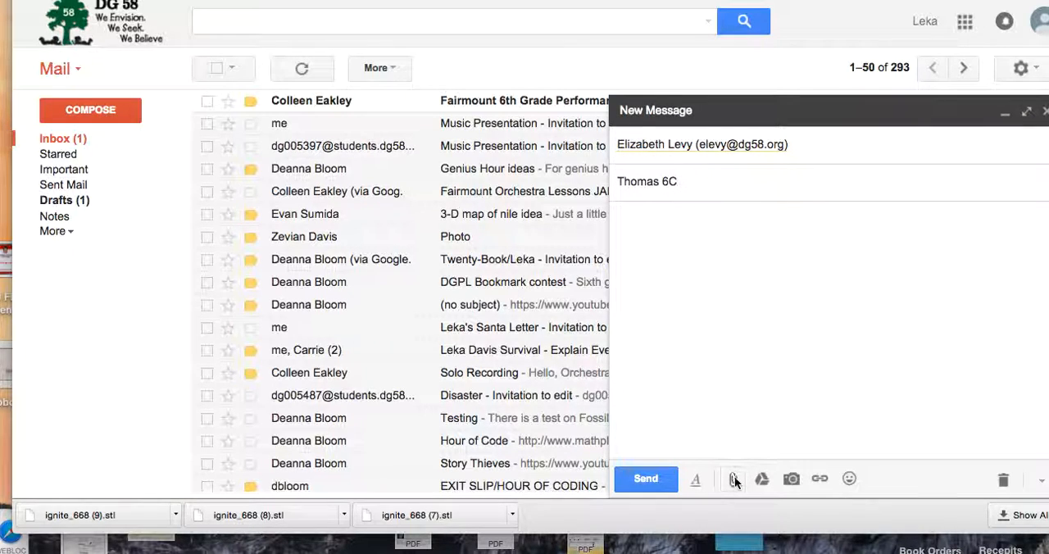
- Attach ignite_668 (9).stl from the Downloads folder to the message
left_click(733, 479)
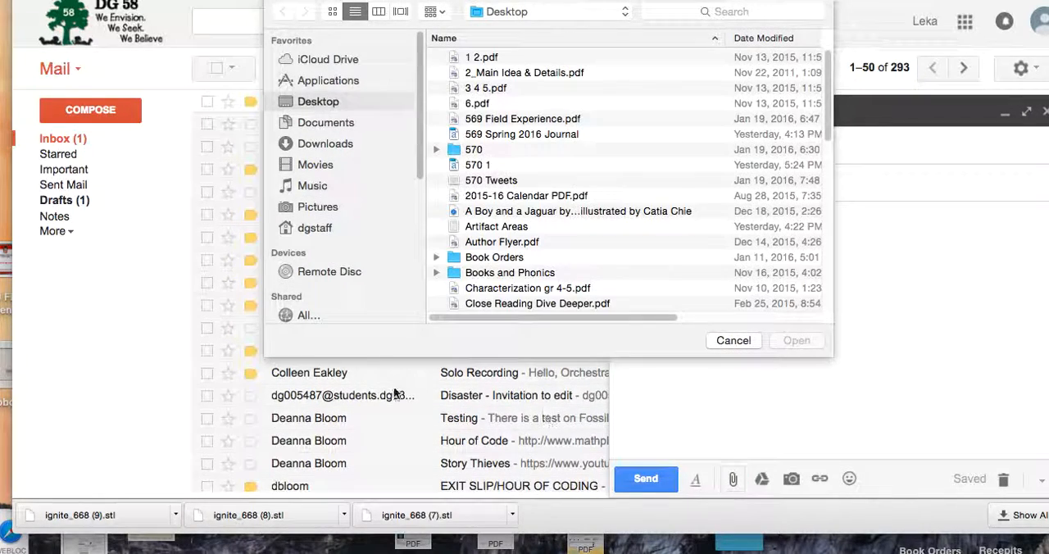
mouse_move(355, 123)
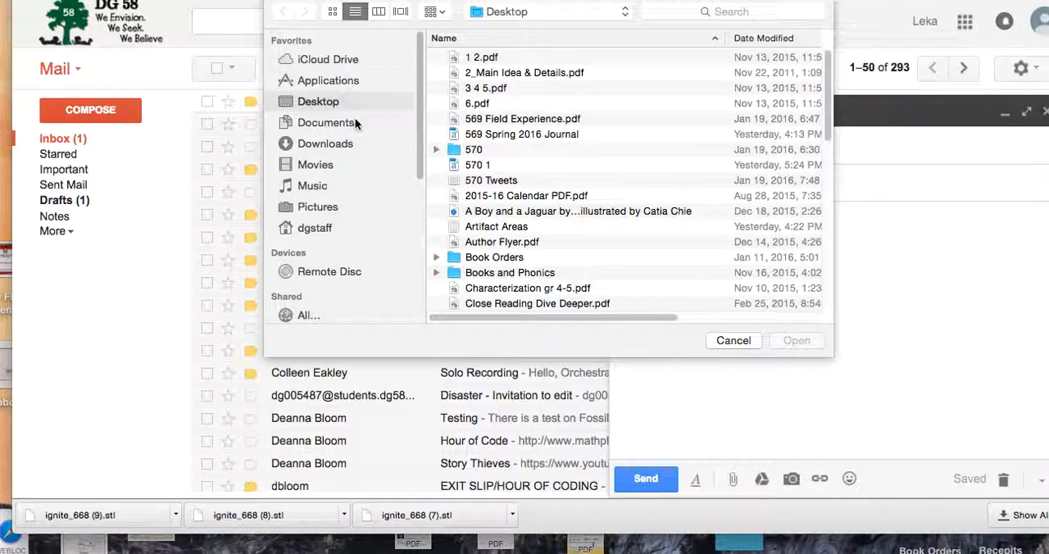
left_click(325, 143)
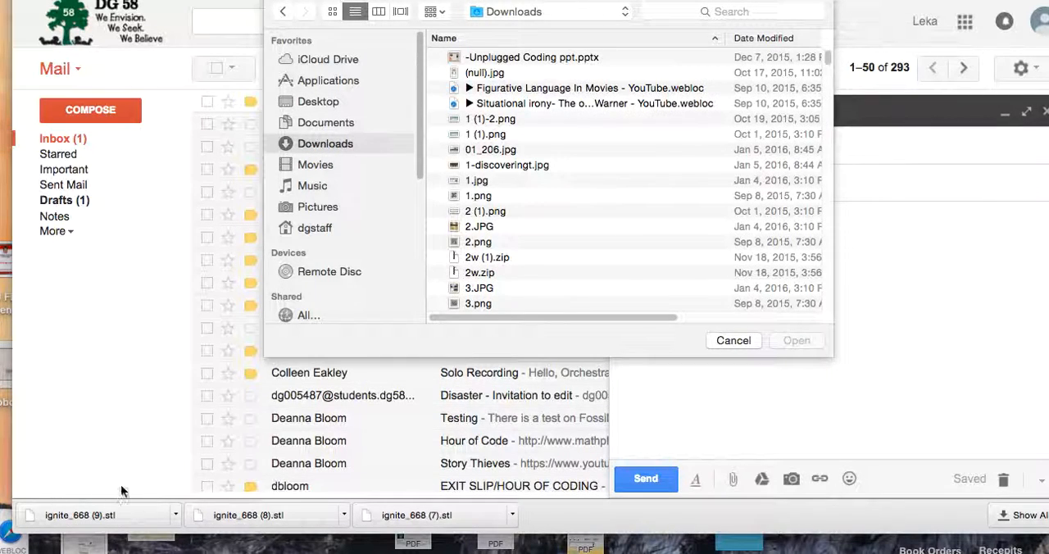
mouse_move(416, 230)
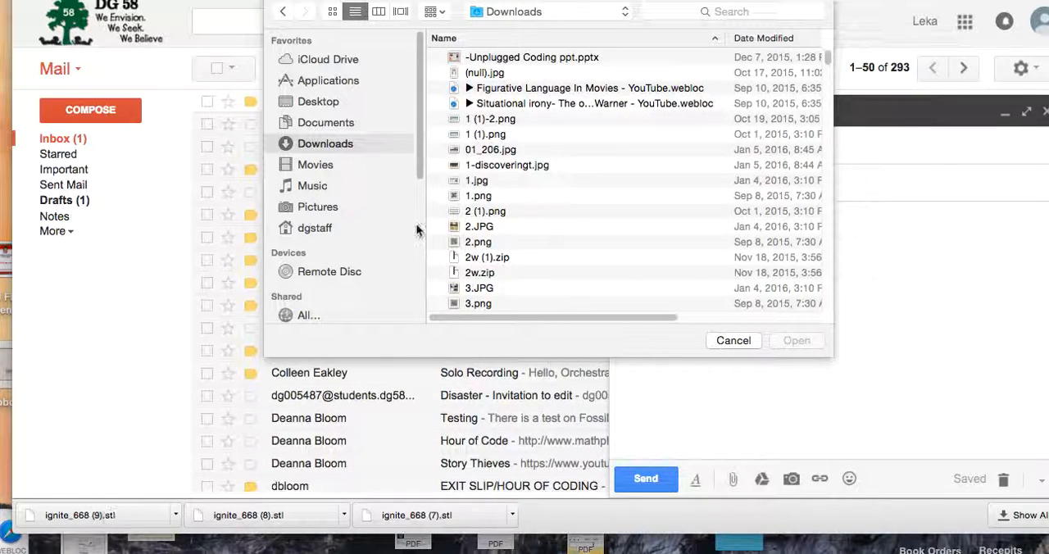
scroll("down", 3)
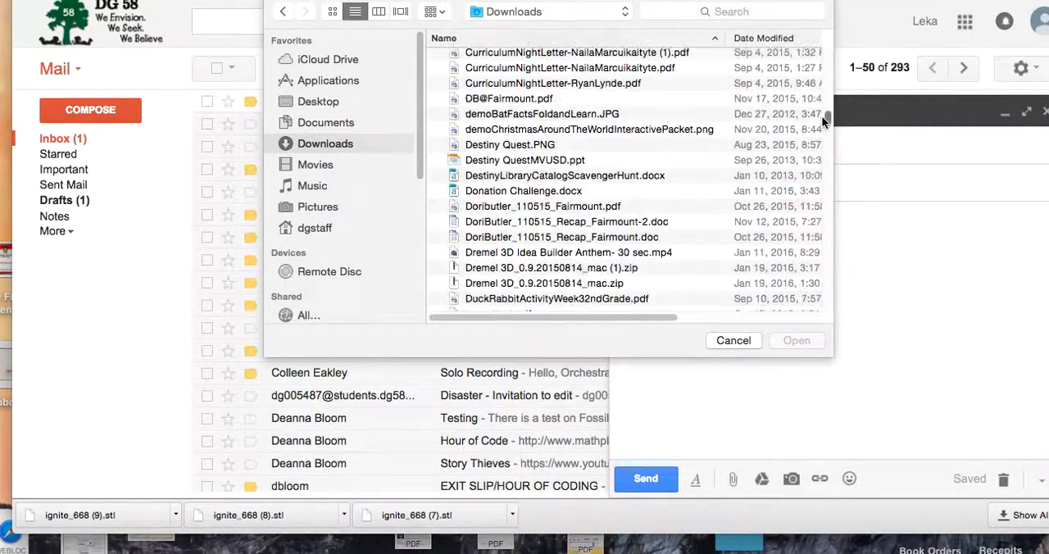
scroll("down", 3)
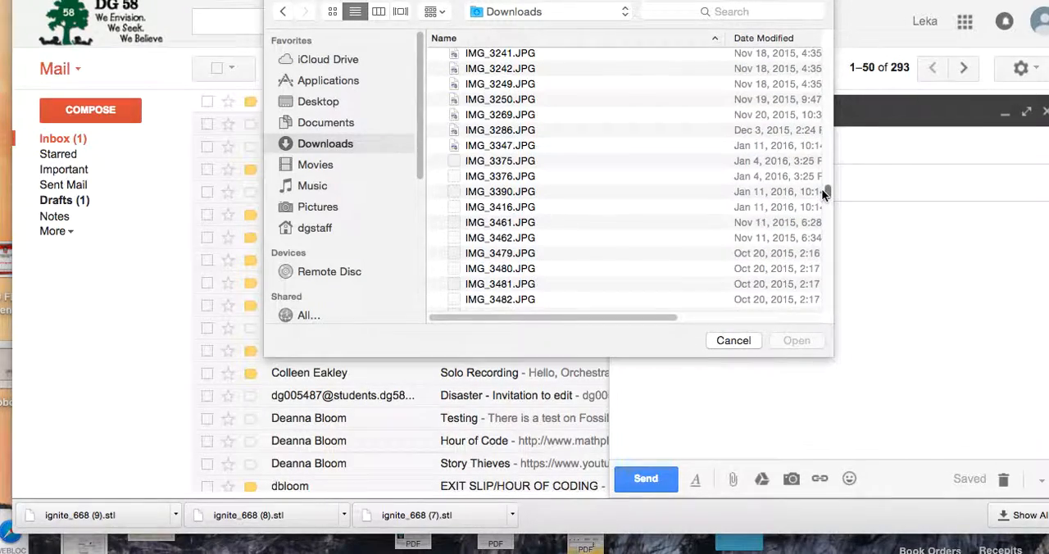
scroll("up", 3)
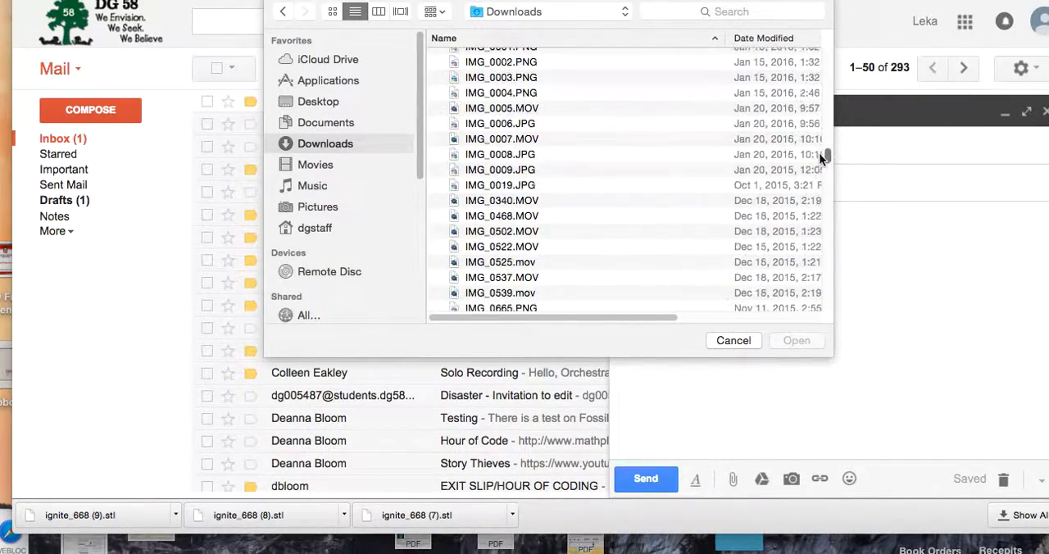
scroll("up", 3)
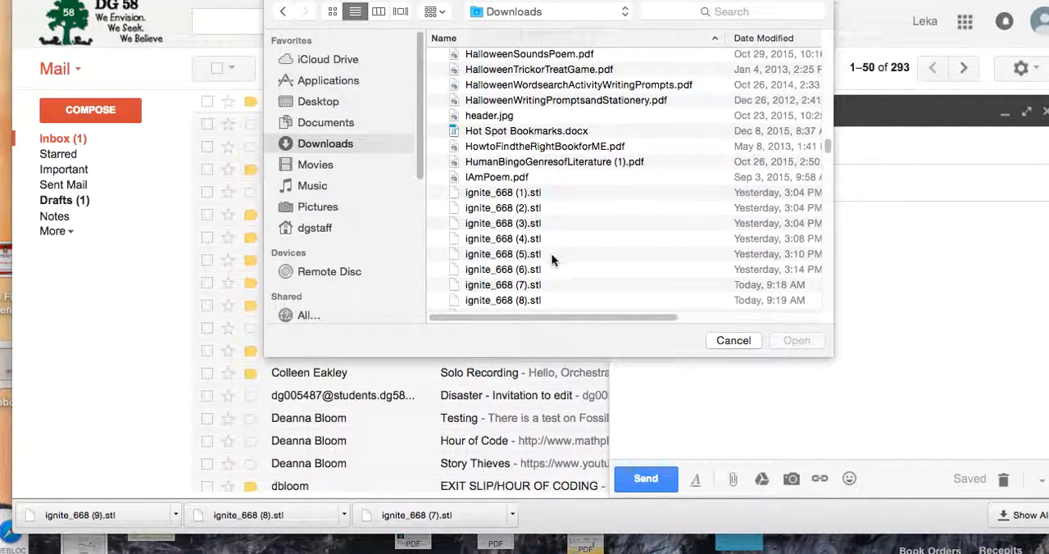
mouse_move(738, 208)
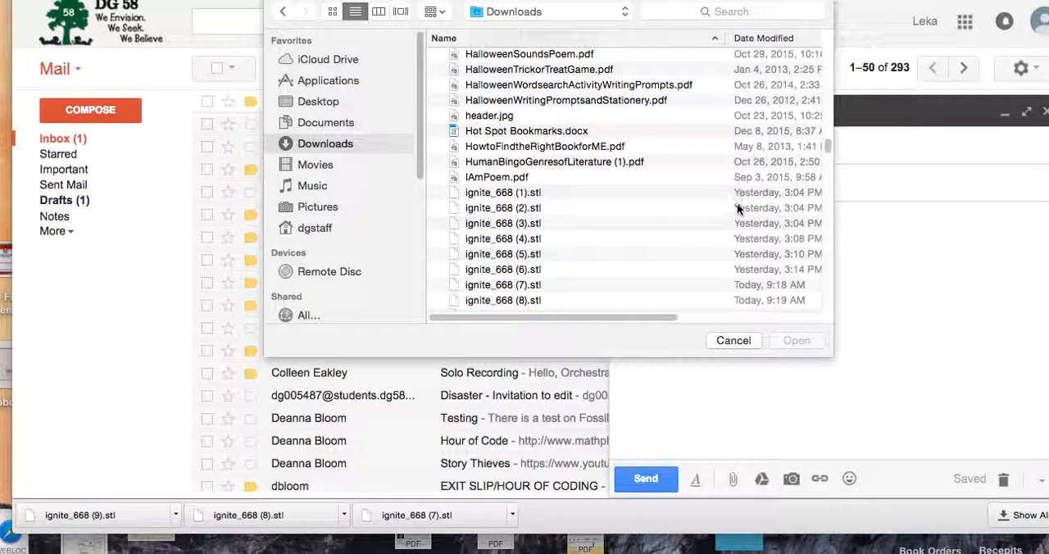
scroll("down", 3)
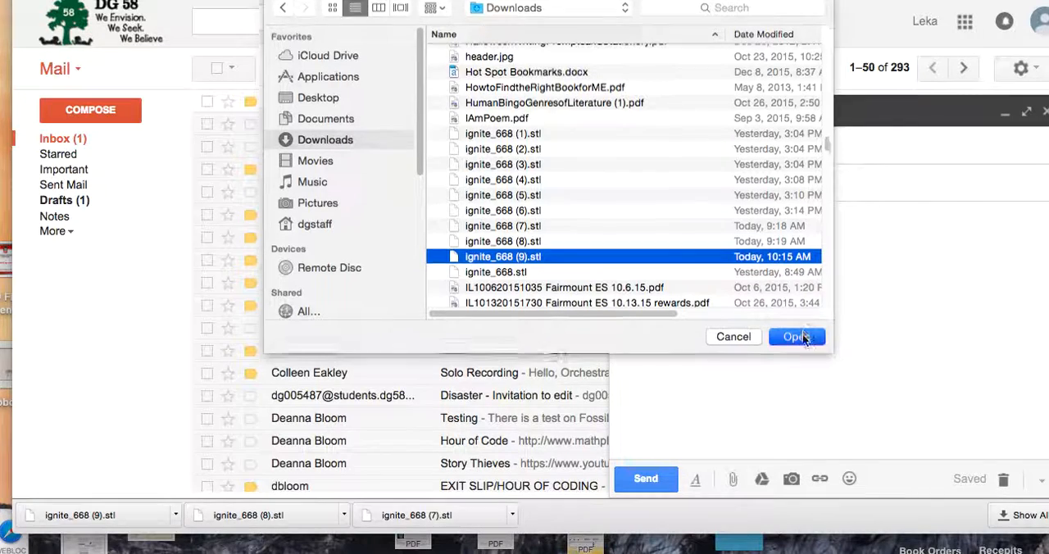
left_click(794, 336)
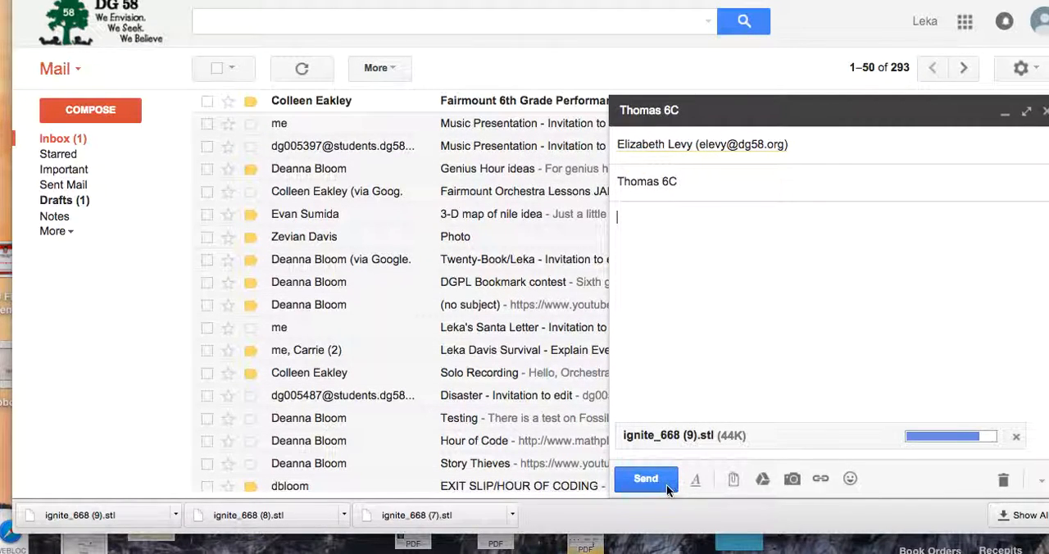
mouse_move(646, 488)
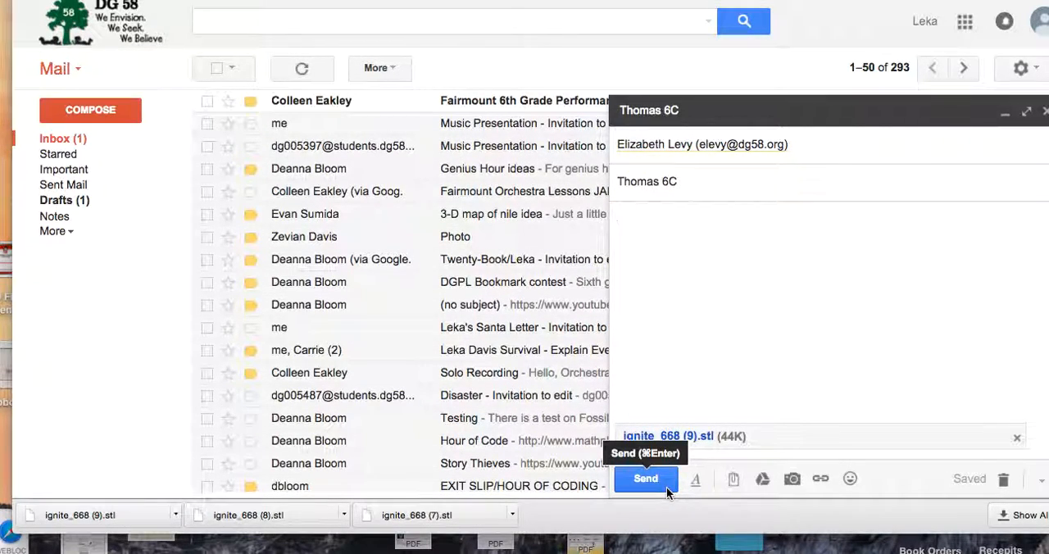